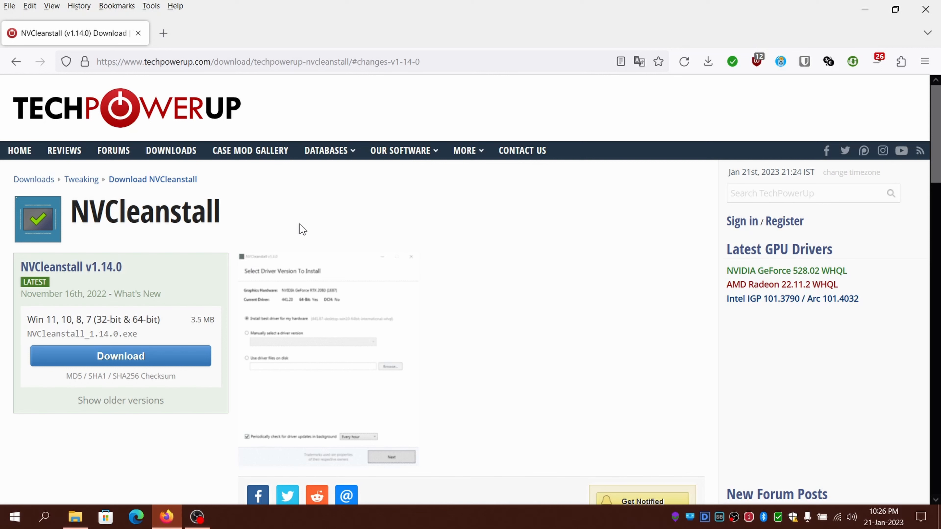
pyautogui.moveTo(474, 470)
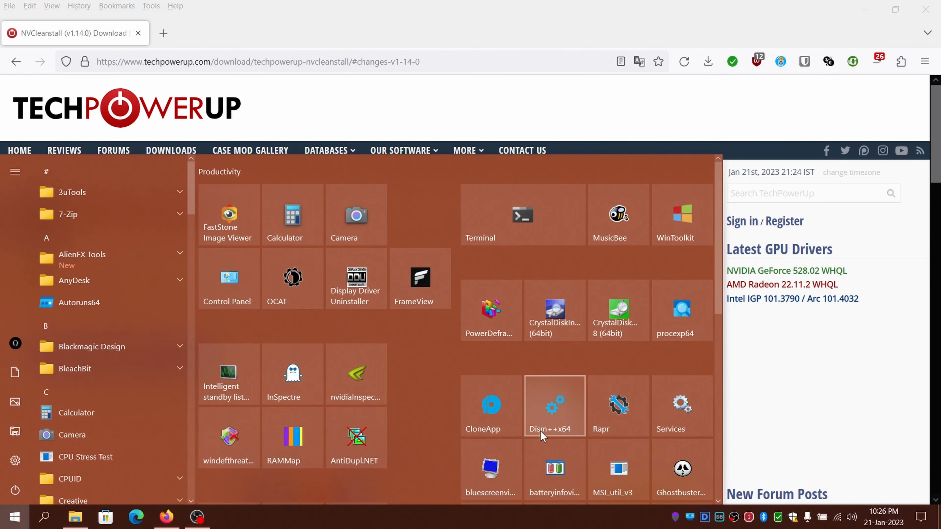
# Step: Scroll the Start menu tiles down to reach the NVCleanstall tile
pyautogui.scroll(-3)
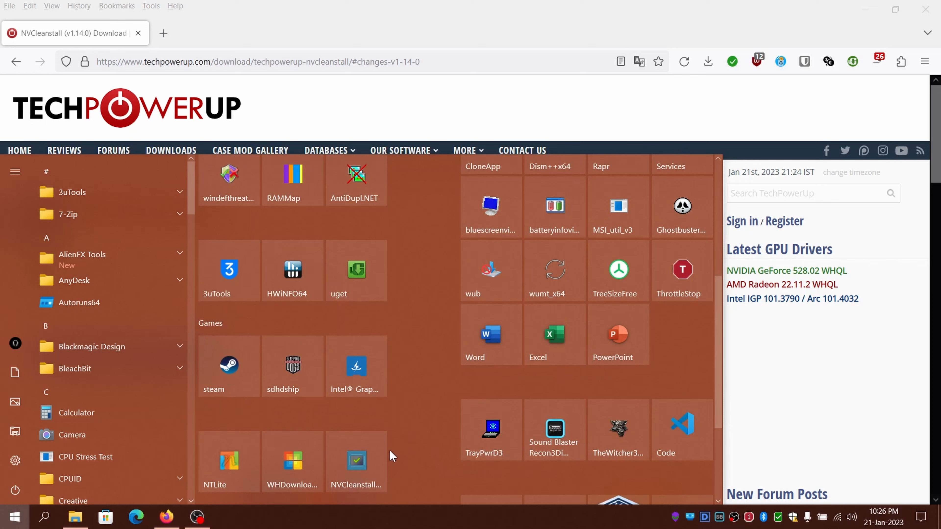
pyautogui.moveTo(356, 460)
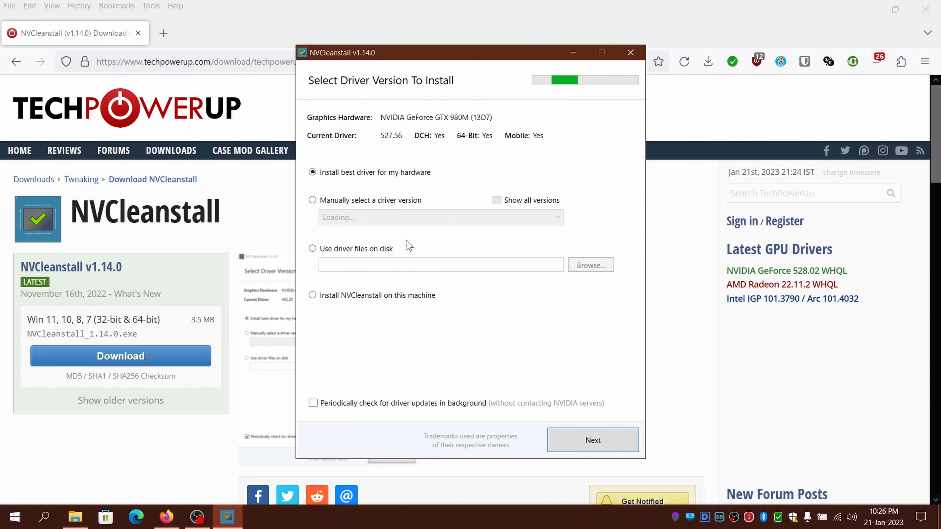
pyautogui.moveTo(404, 171)
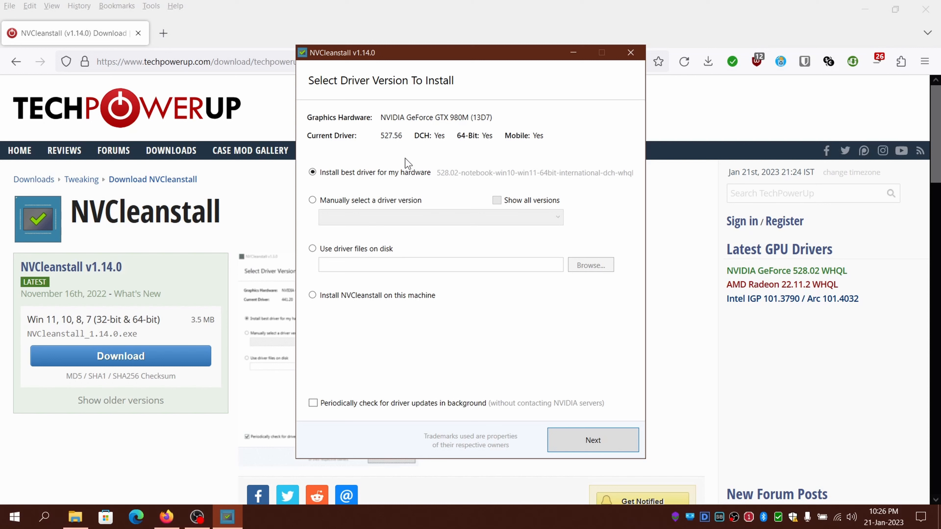
pyautogui.moveTo(347, 143)
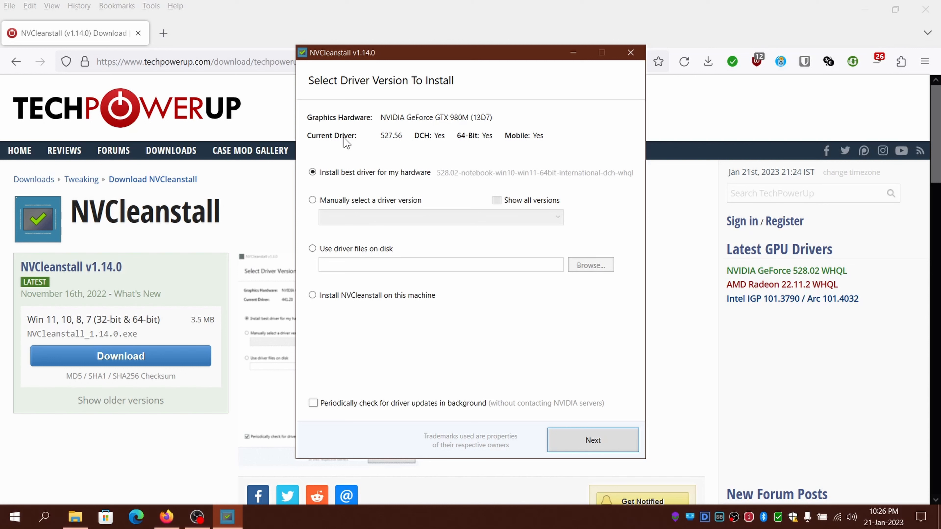
pyautogui.moveTo(395, 142)
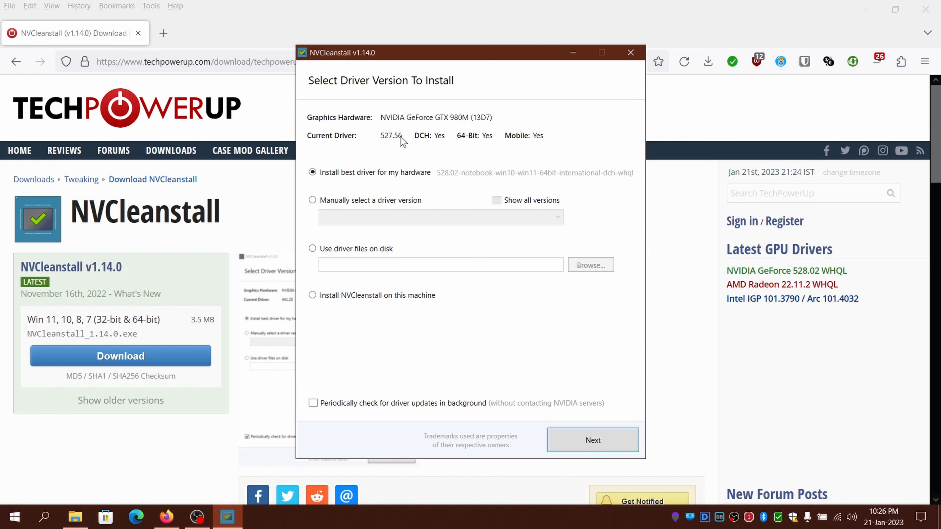
pyautogui.moveTo(469, 140)
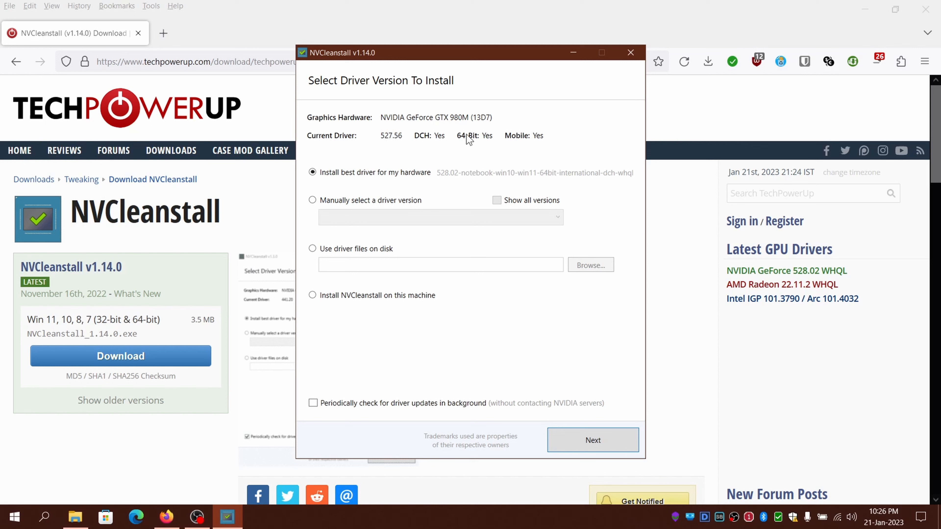
pyautogui.moveTo(524, 139)
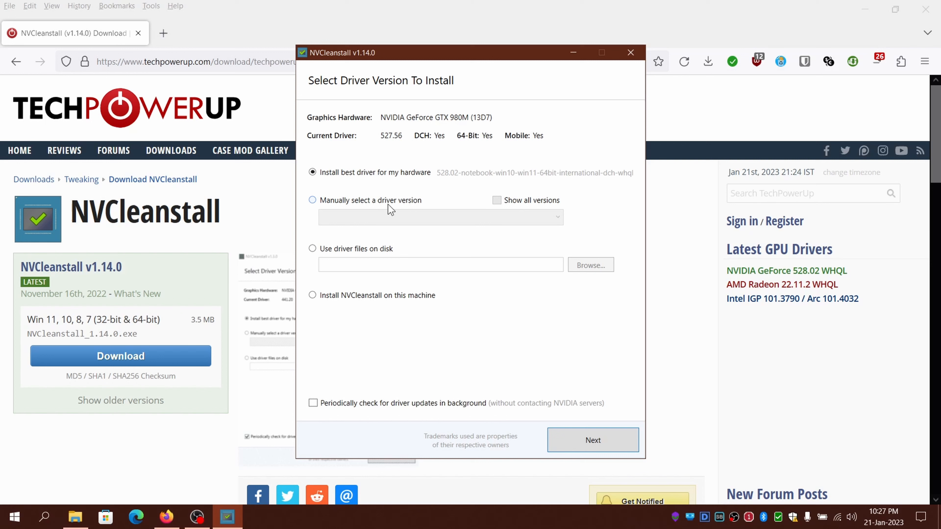
pyautogui.moveTo(548, 399)
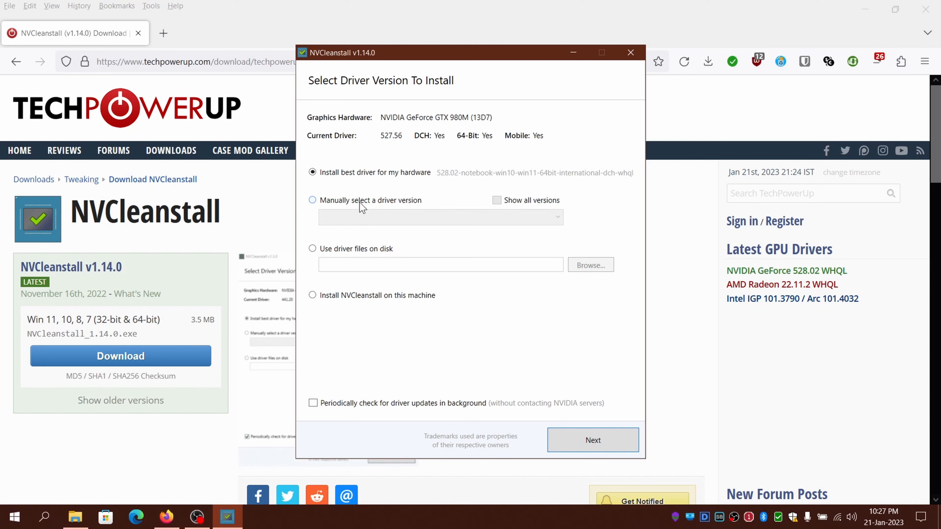
# Step: Try the manual-select and on-disk driver sources, then continue with the best driver (528.02) for this hardware
pyautogui.click(312, 200)
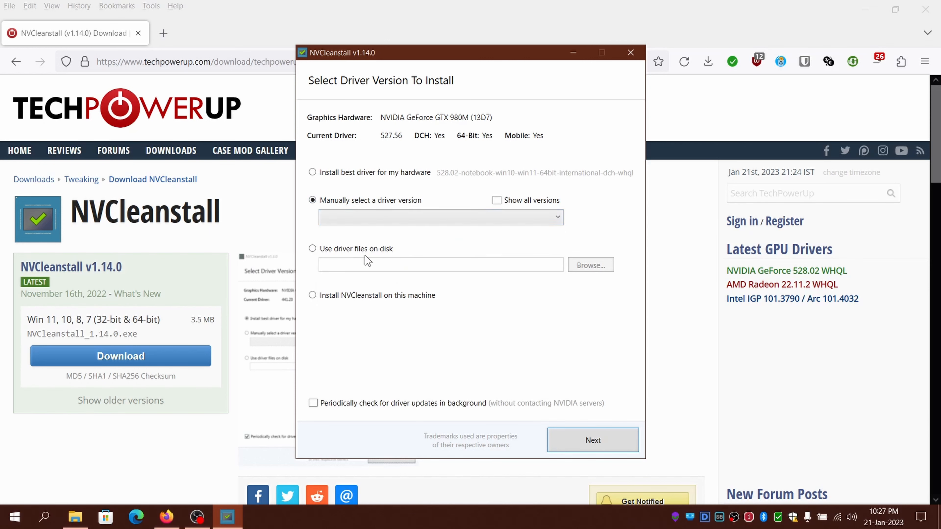
pyautogui.click(313, 249)
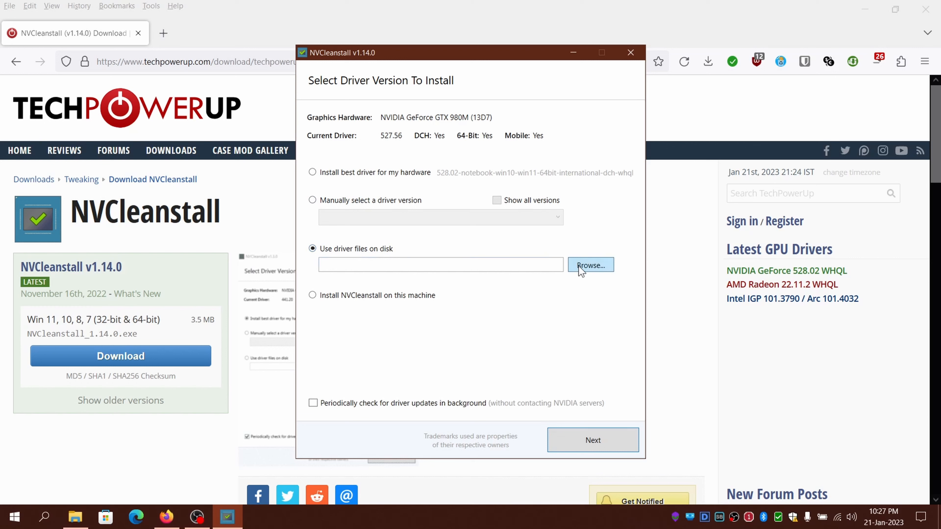
pyautogui.moveTo(583, 271)
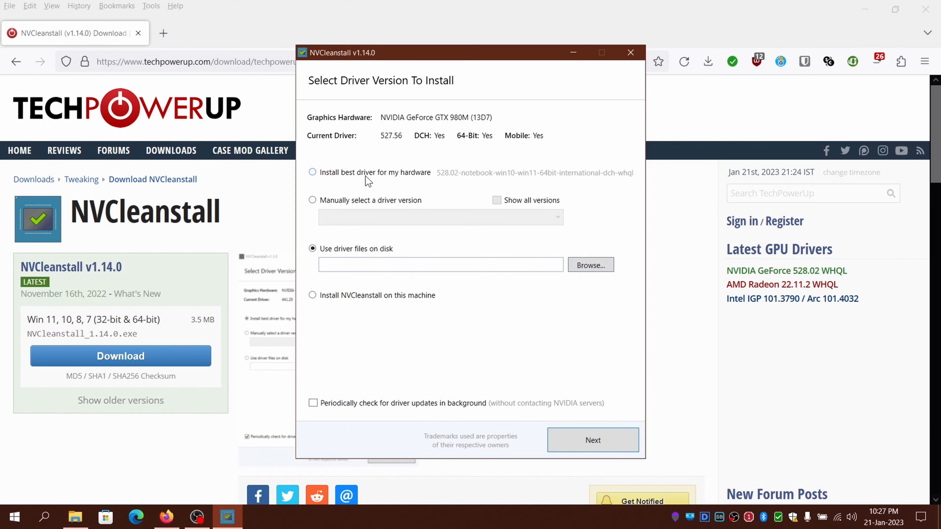
pyautogui.click(313, 172)
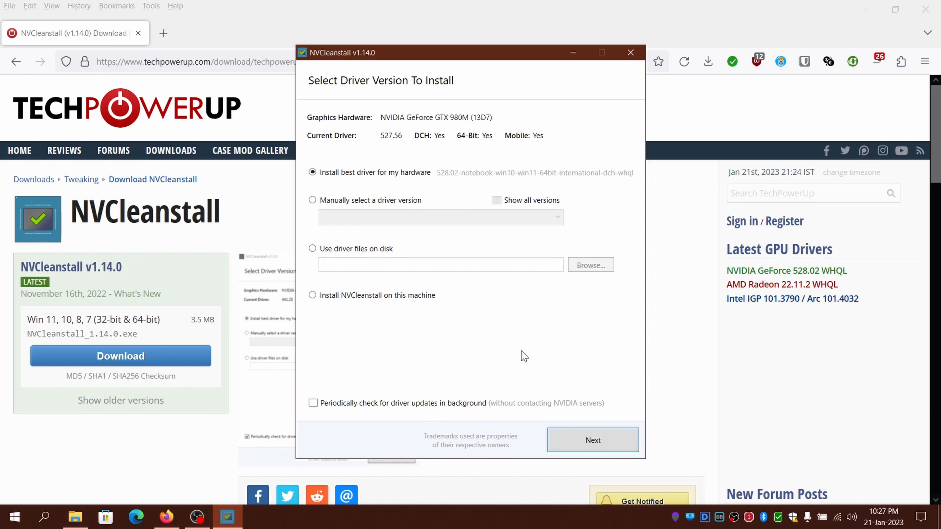
pyautogui.click(593, 440)
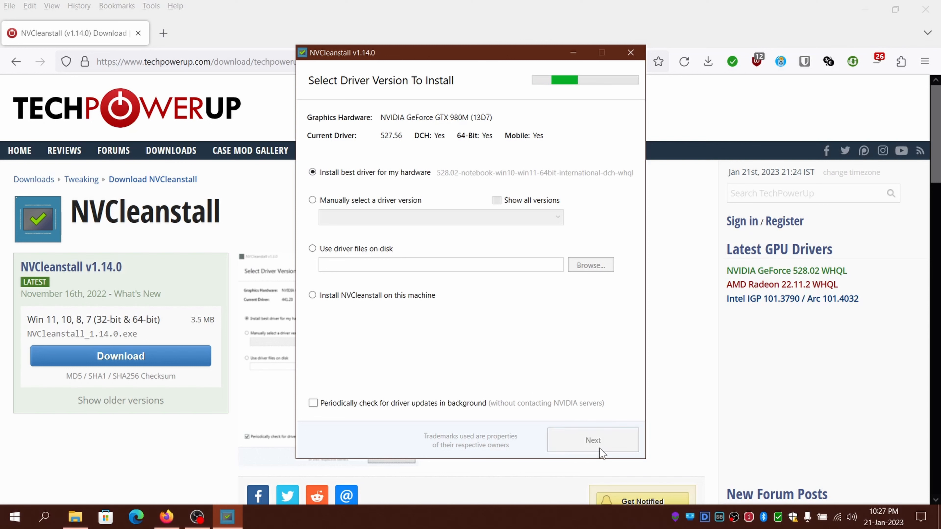
# Step: Apply the recommended component set, drop PhysX, and continue with Display Driver, HD Audio and Optimus only
pyautogui.click(593, 440)
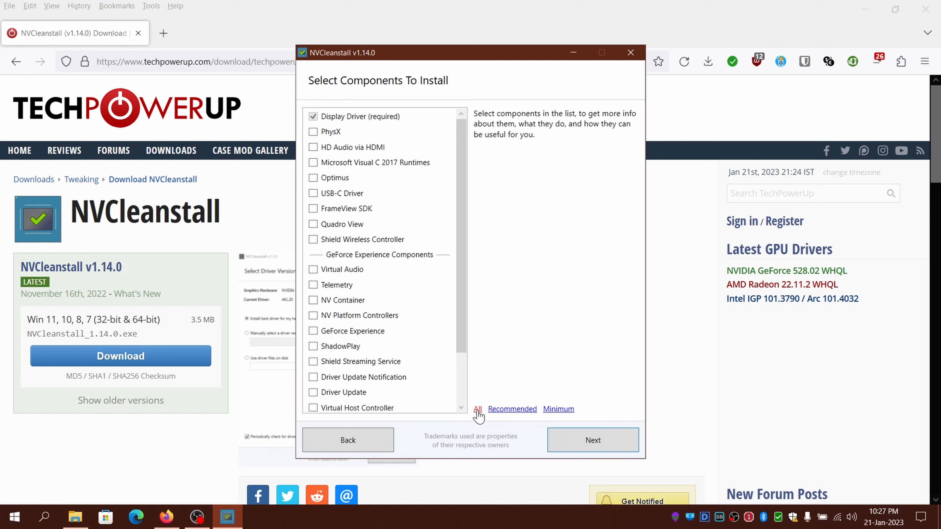
pyautogui.moveTo(512, 408)
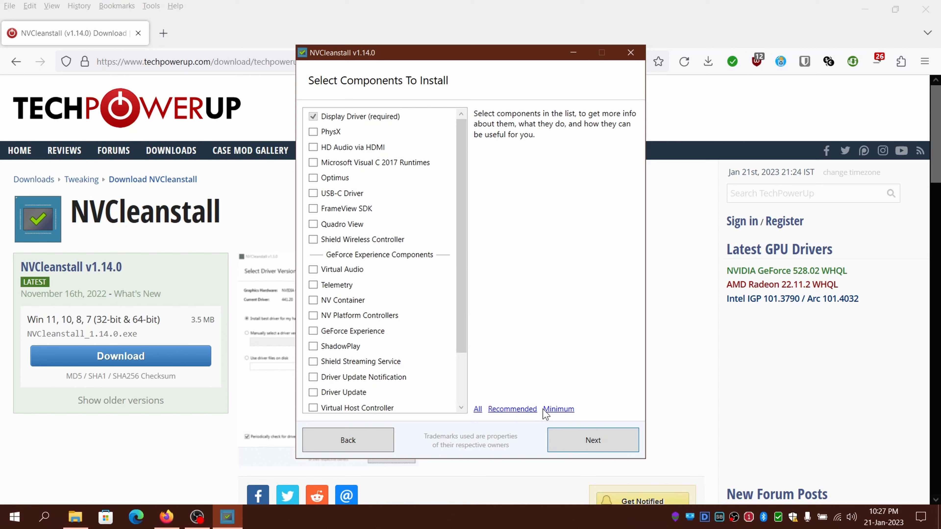
pyautogui.moveTo(512, 409)
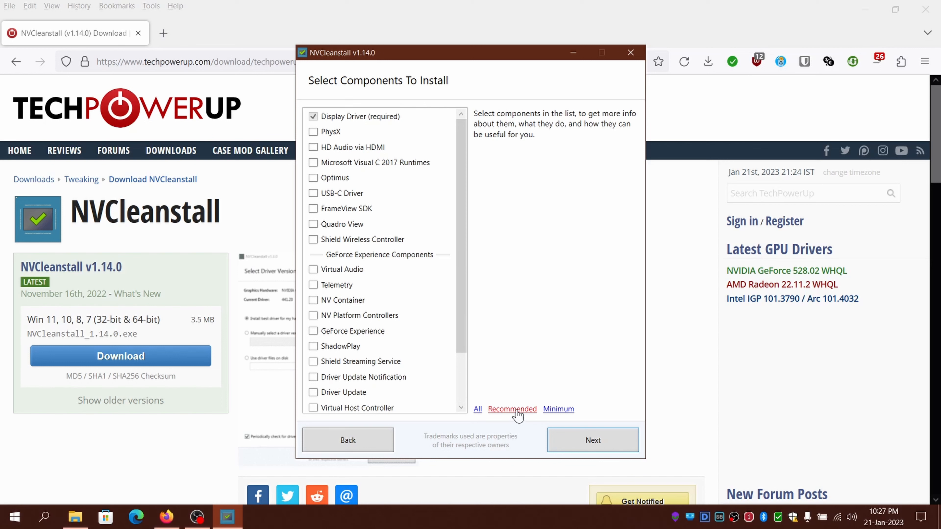
pyautogui.moveTo(508, 414)
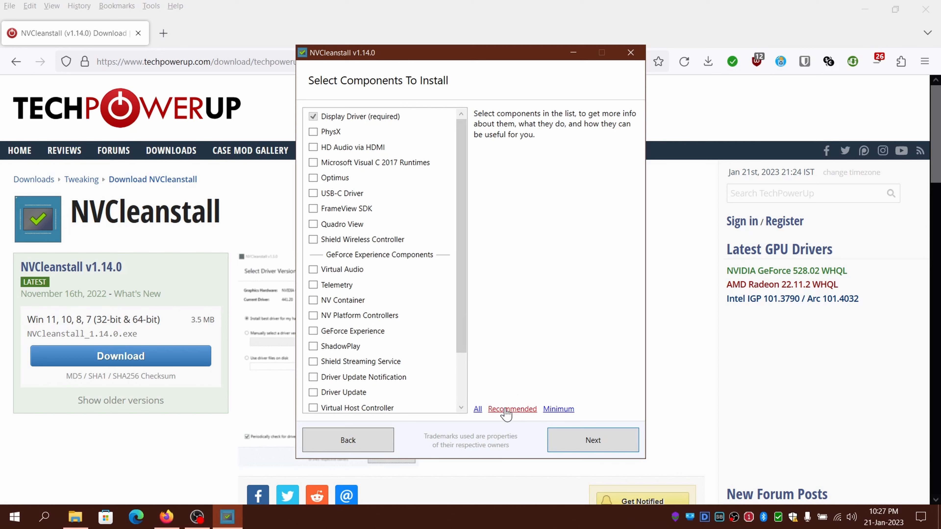
pyautogui.moveTo(511, 417)
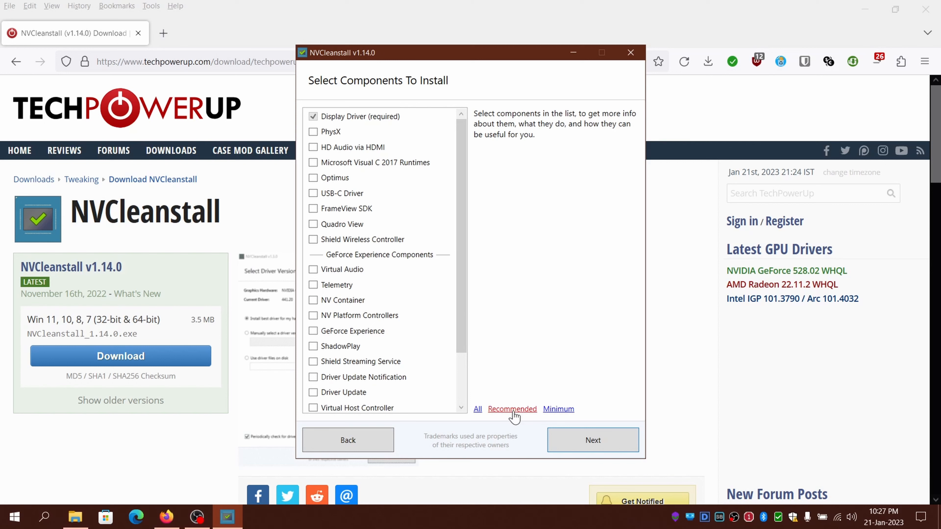
pyautogui.click(512, 409)
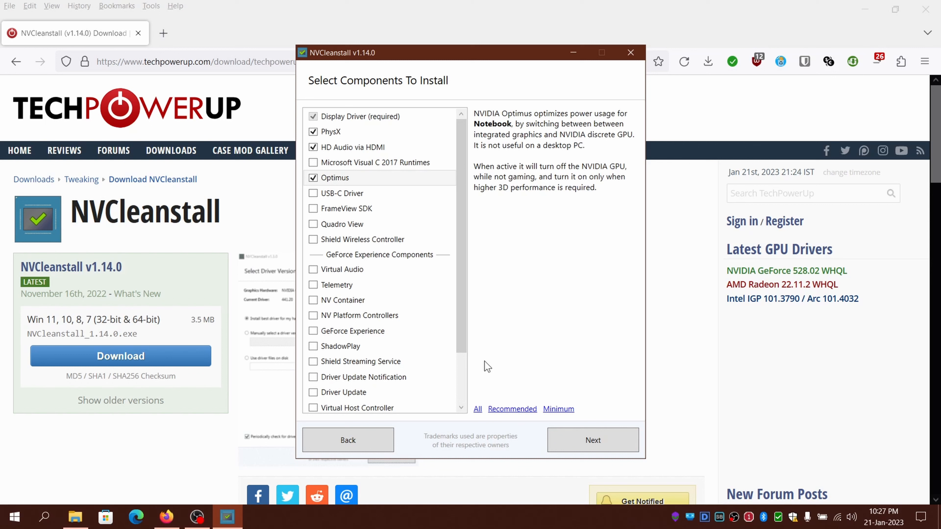
pyautogui.moveTo(404, 131)
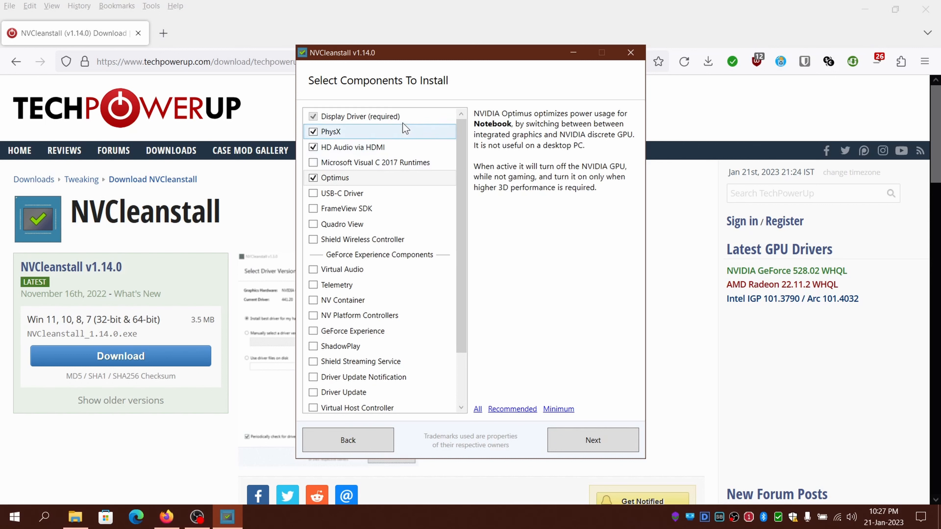
pyautogui.moveTo(380, 208)
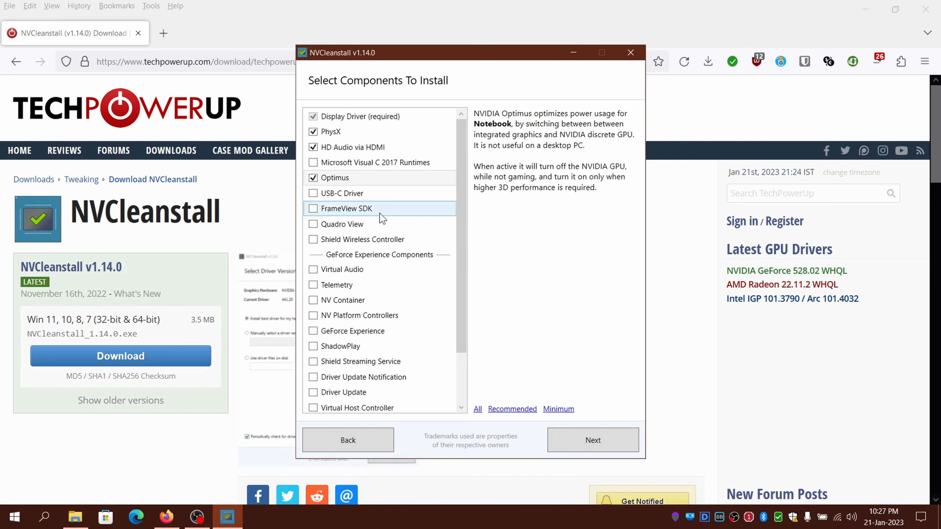
pyautogui.click(312, 132)
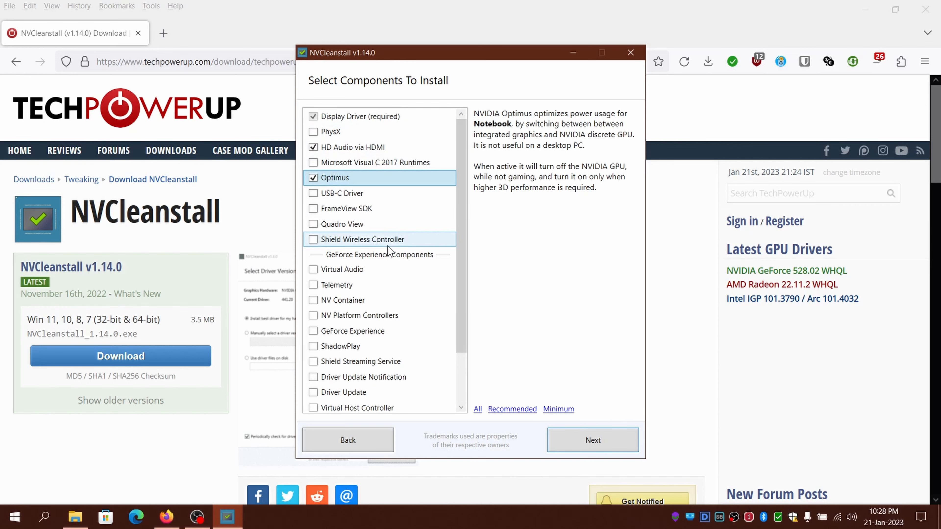
pyautogui.click(593, 440)
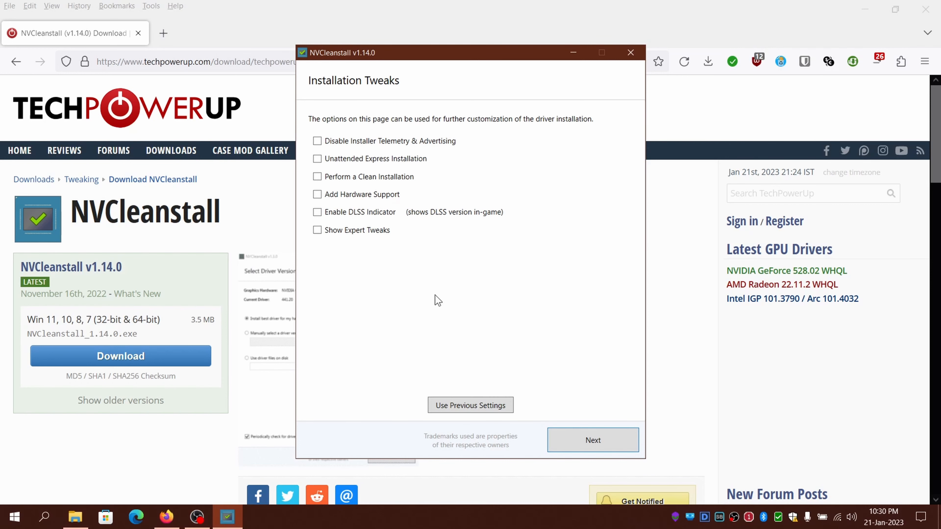
pyautogui.moveTo(393, 256)
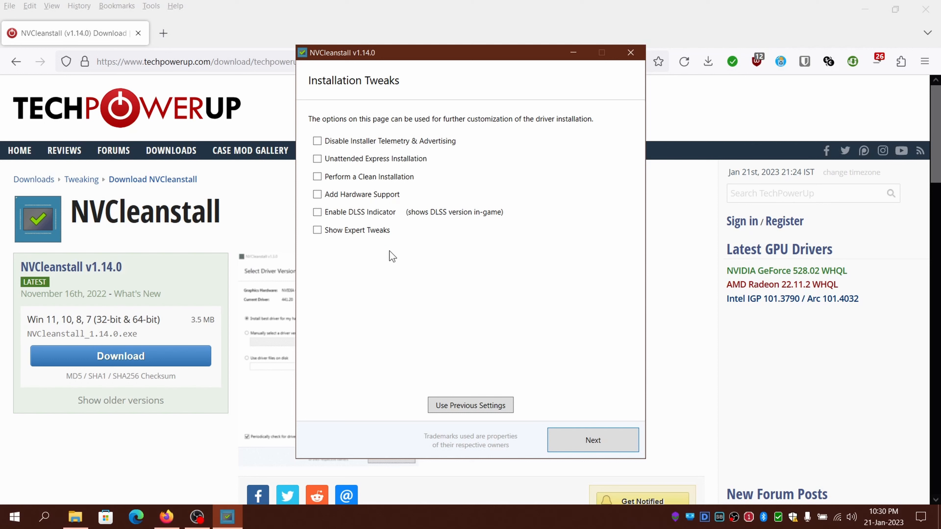
pyautogui.moveTo(396, 199)
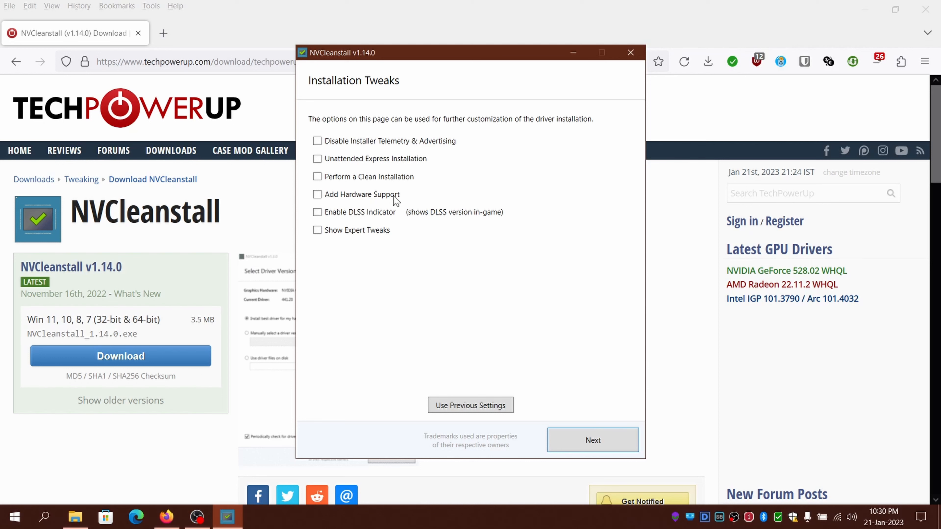
pyautogui.moveTo(400, 168)
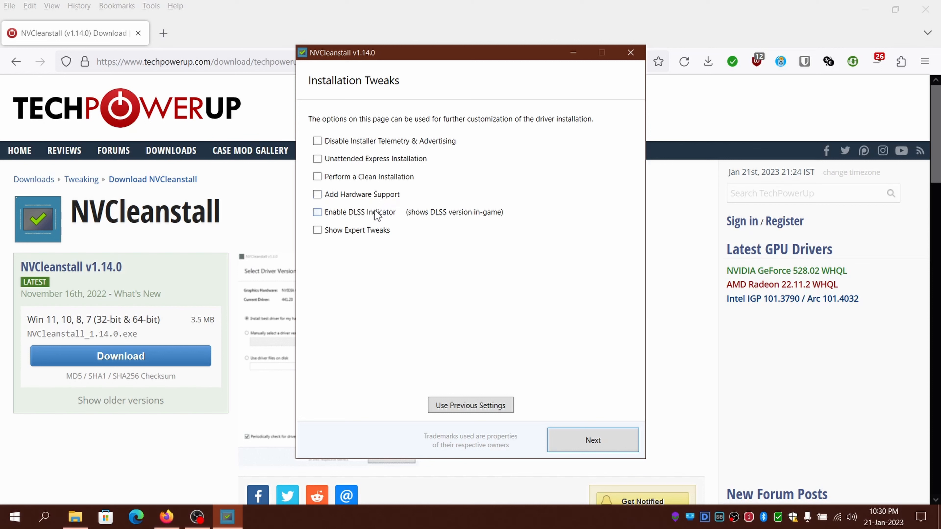
pyautogui.moveTo(374, 234)
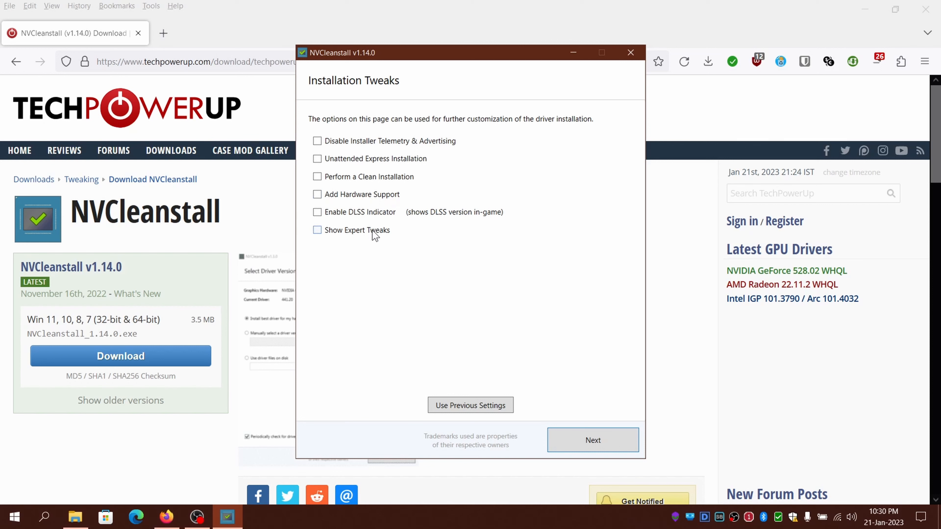
# Step: Reveal the expert tweak options for a look, then hide them again
pyautogui.click(318, 230)
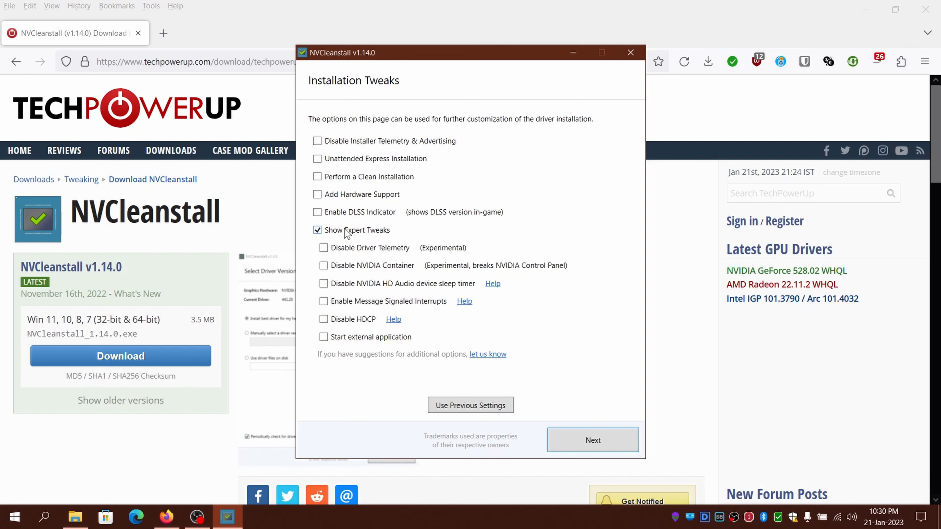
pyautogui.moveTo(351, 234)
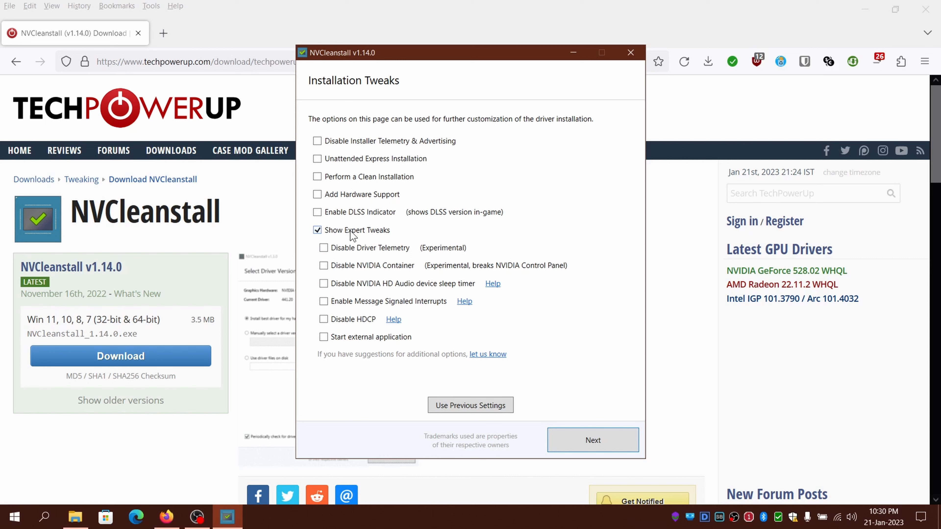
pyautogui.moveTo(376, 239)
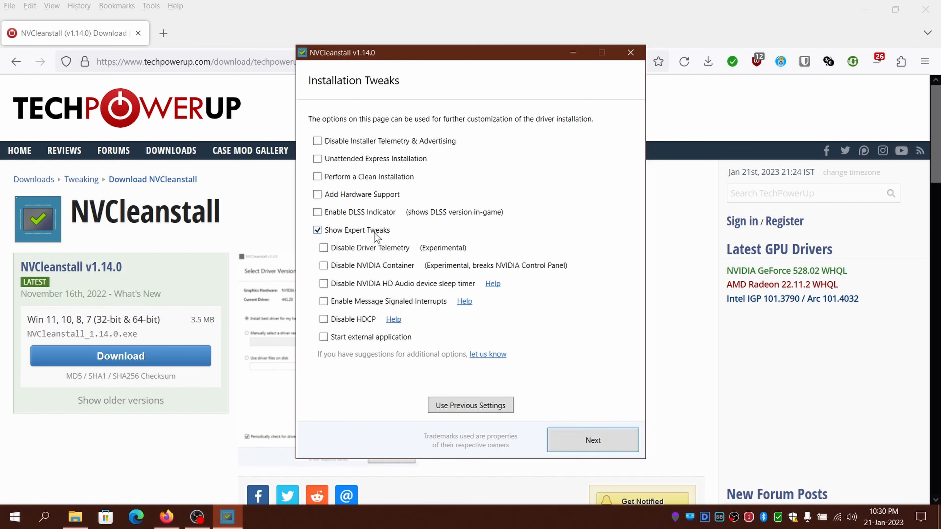
pyautogui.click(317, 230)
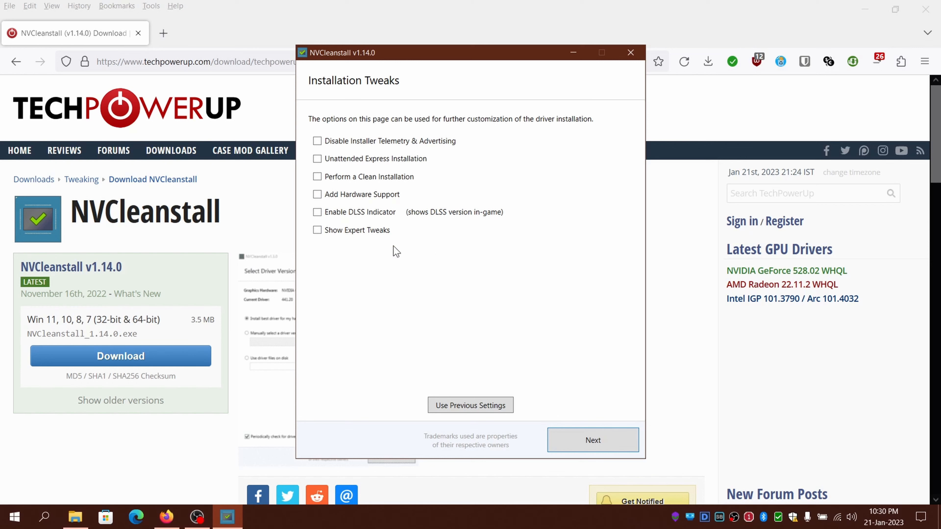
pyautogui.moveTo(384, 151)
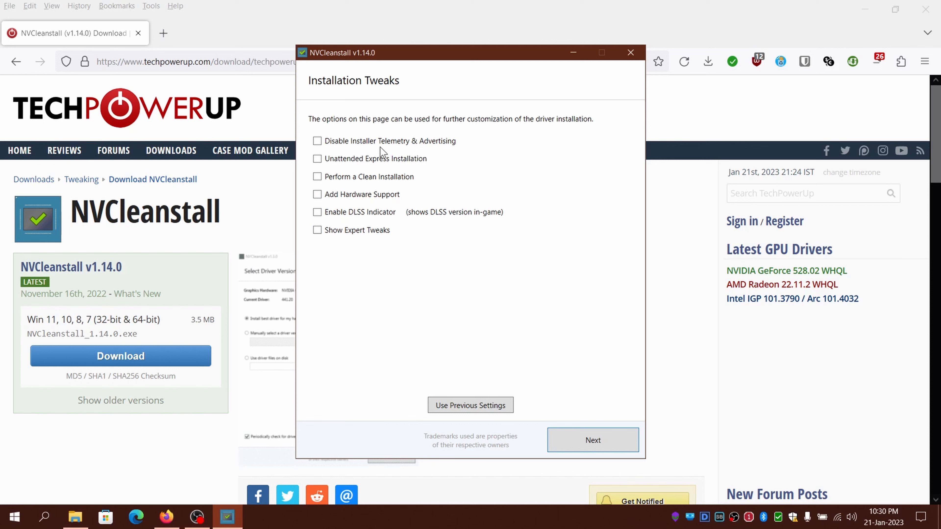
# Step: Enable Disable Installer Telemetry & Advertising, Unattended Express Installation with auto reboot, and Perform a Clean Installation, then continue
pyautogui.click(317, 141)
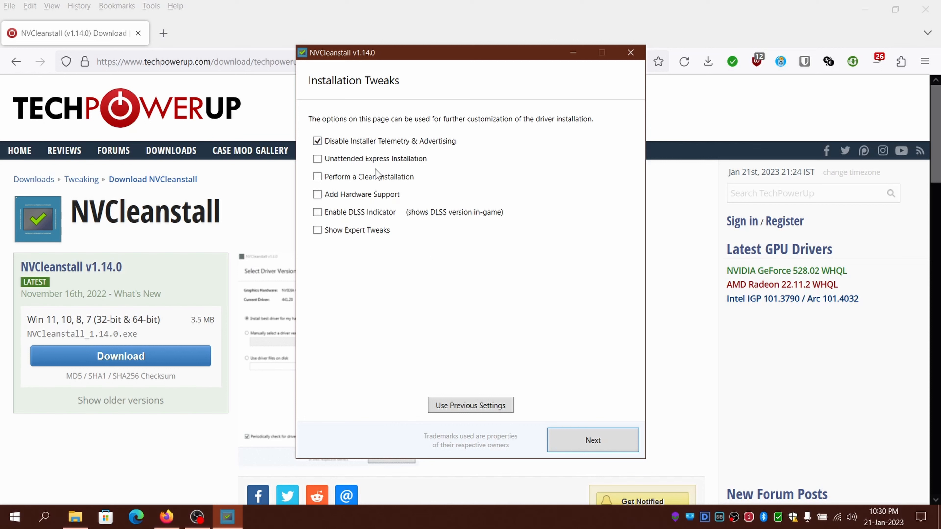
pyautogui.click(317, 159)
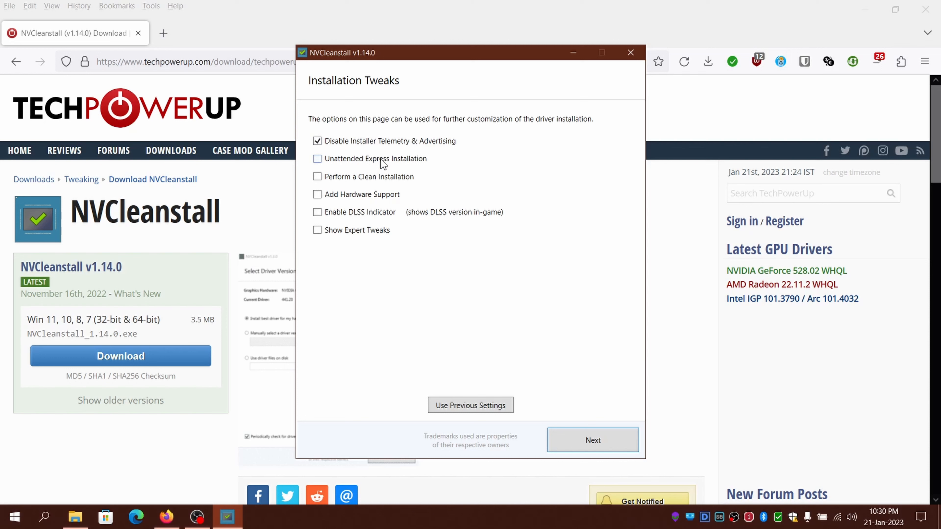
pyautogui.click(317, 158)
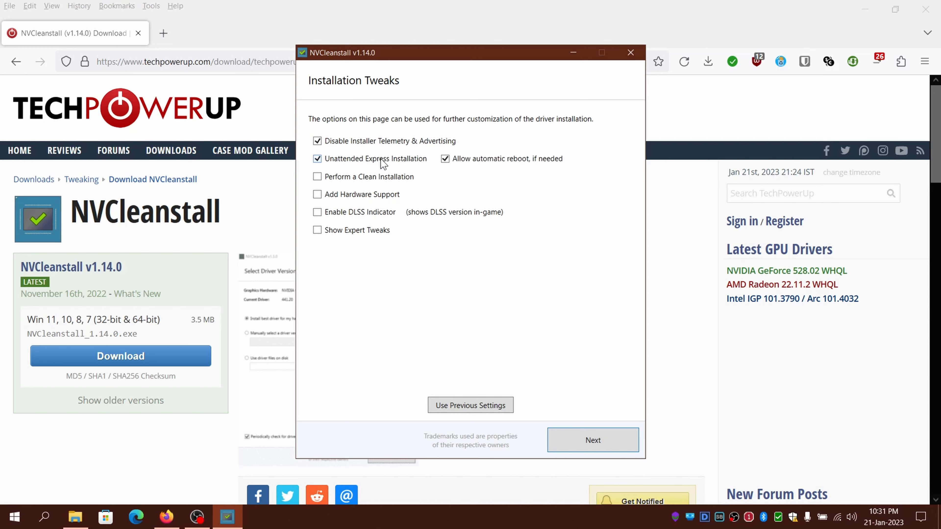
pyautogui.click(317, 159)
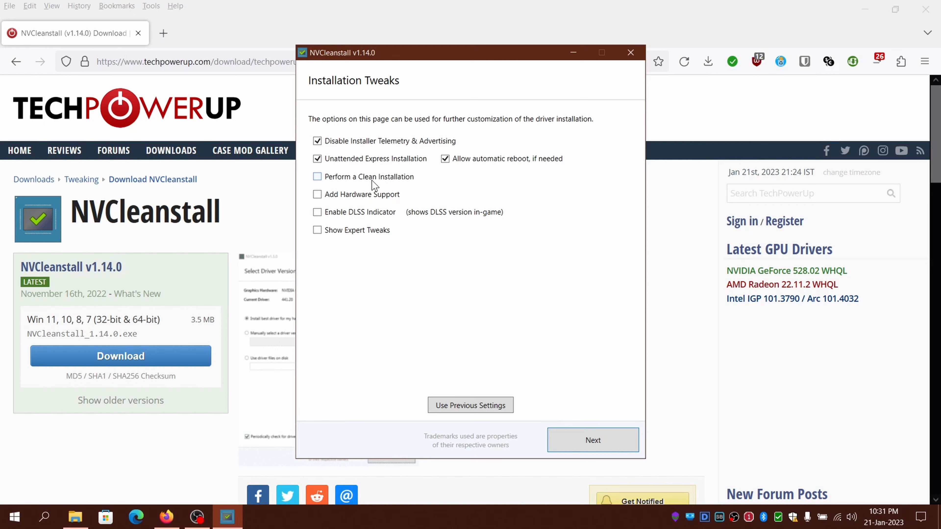
pyautogui.click(317, 176)
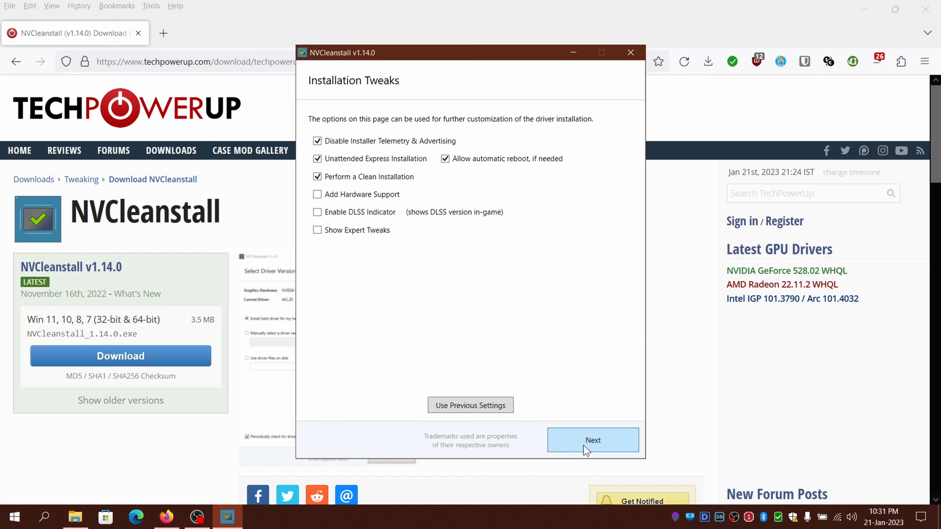
pyautogui.click(593, 440)
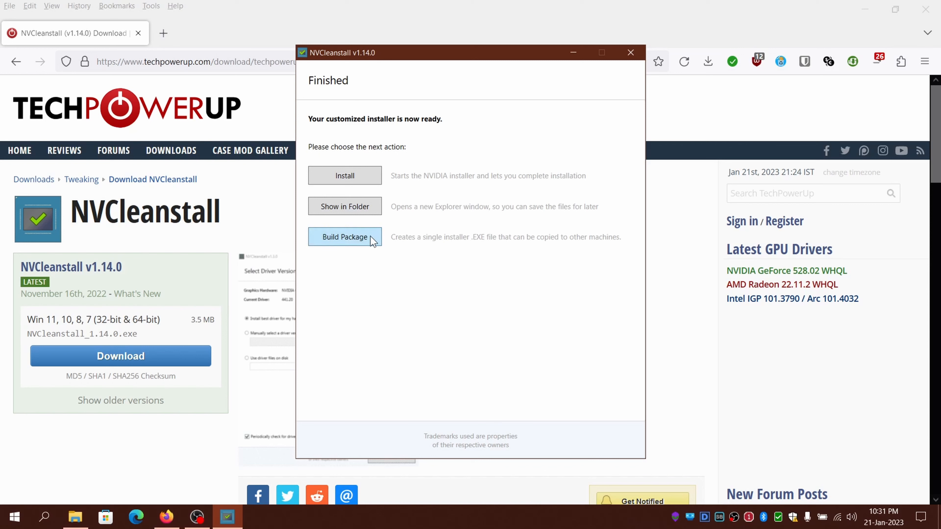
# Step: Choose to package the prepared driver into a single installer EXE
pyautogui.click(344, 236)
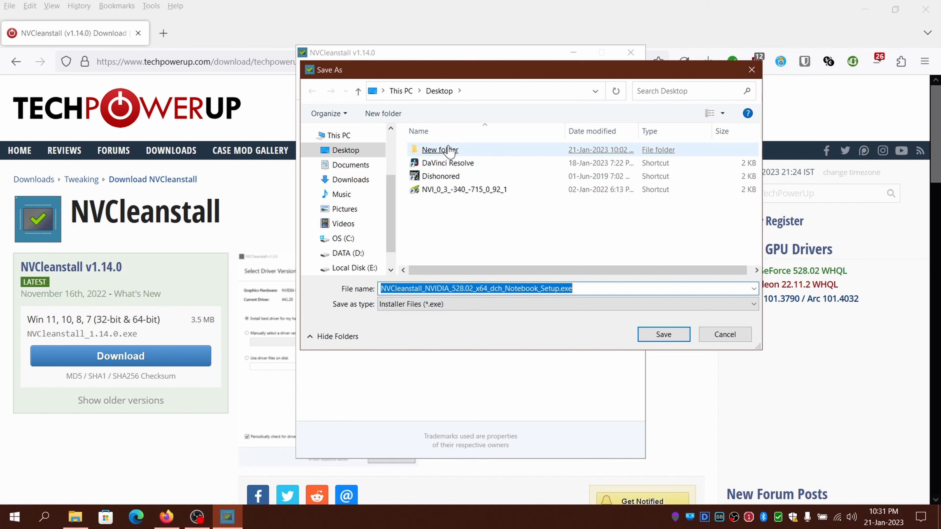
# Step: Save the package as NVCleanstall_NVIDIA_528.02_x64_dch_Notebook_Setup.exe inside New folder on the Desktop
pyautogui.doubleClick(440, 150)
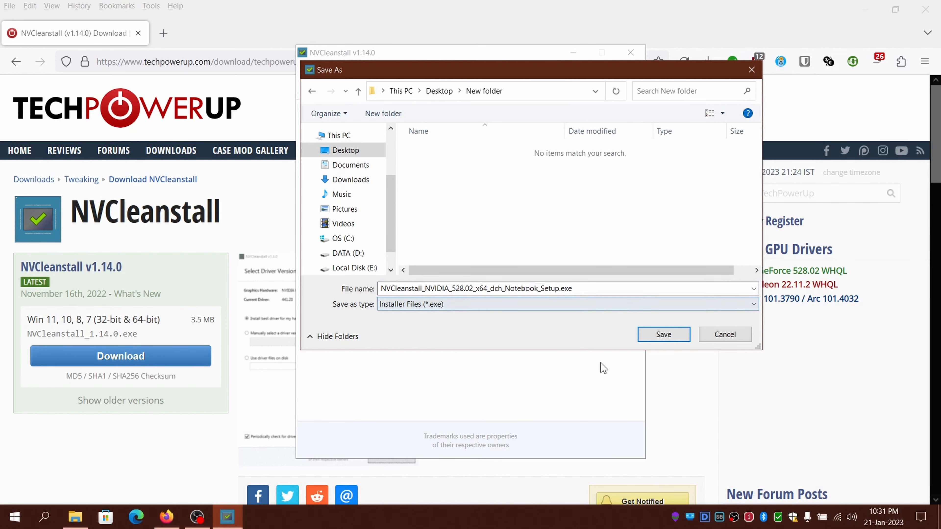
pyautogui.click(662, 335)
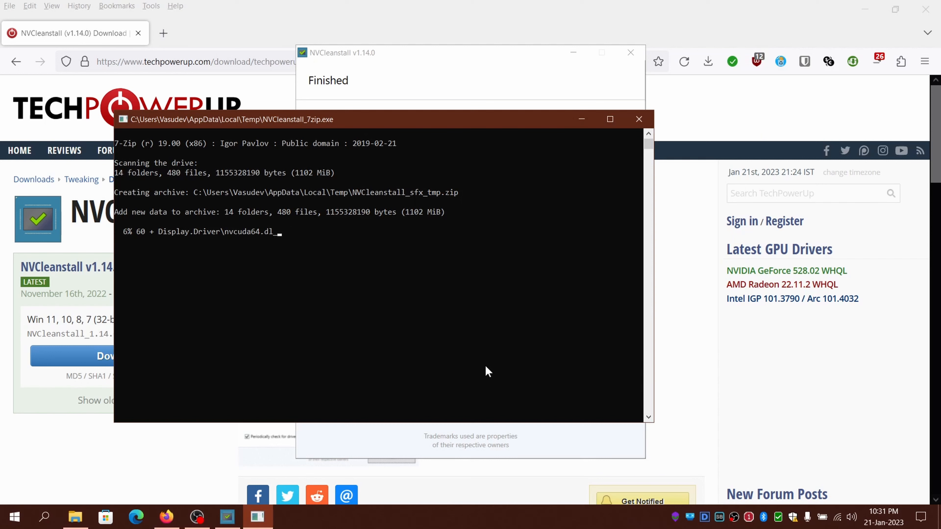
pyautogui.moveTo(479, 334)
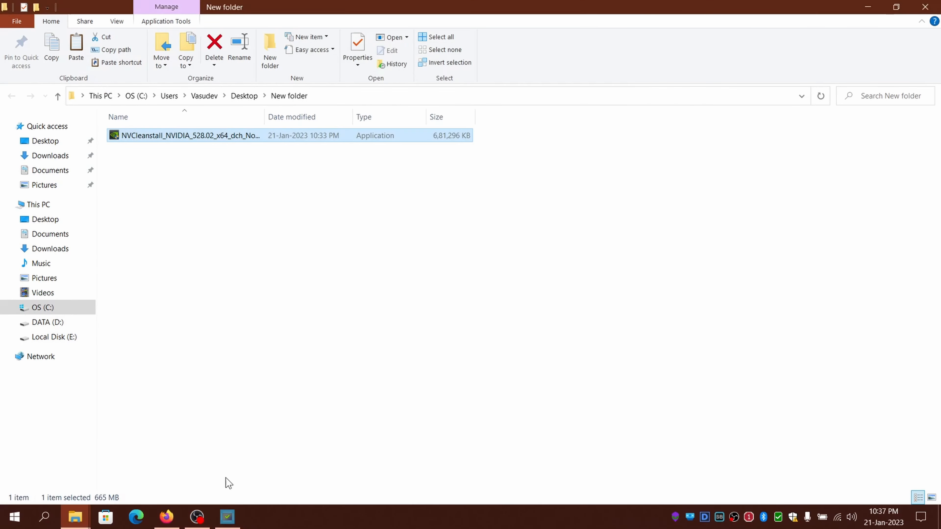
pyautogui.moveTo(378, 330)
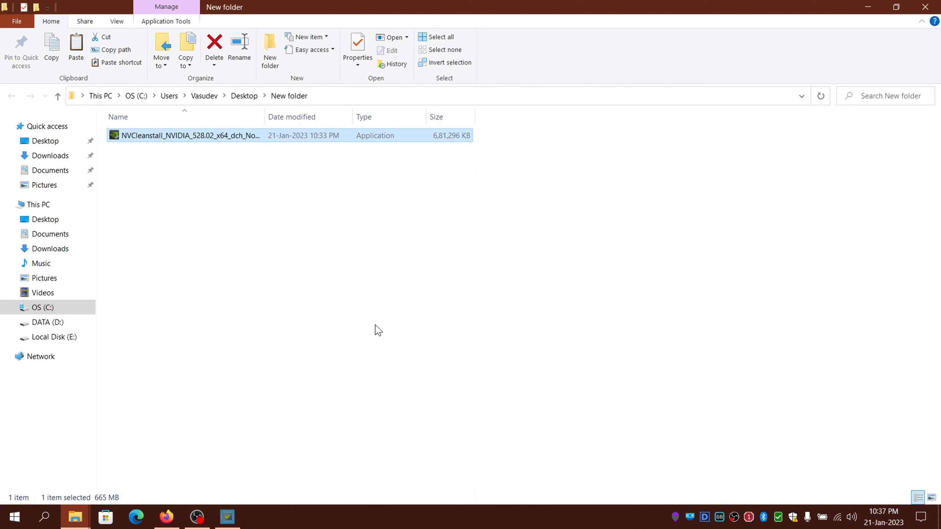
pyautogui.moveTo(328, 213)
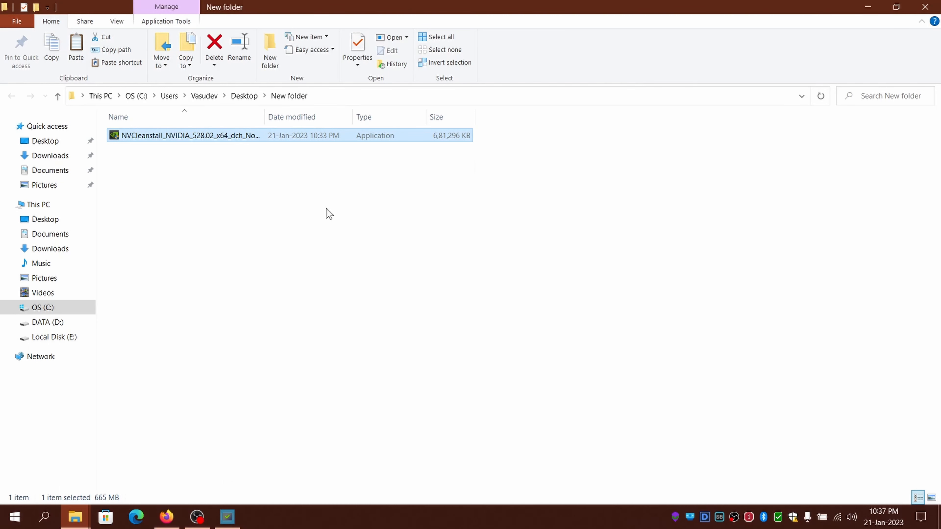
pyautogui.moveTo(377, 329)
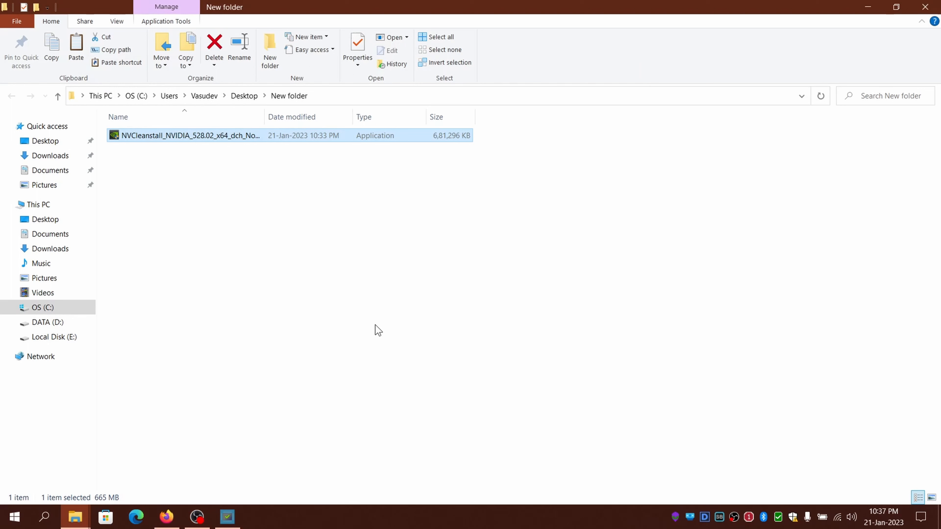
pyautogui.moveTo(279, 163)
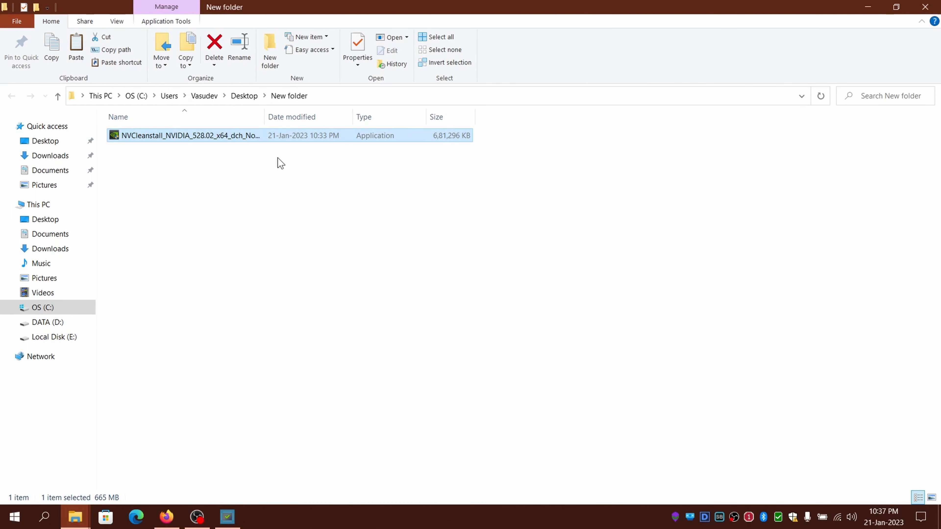
pyautogui.moveTo(230, 378)
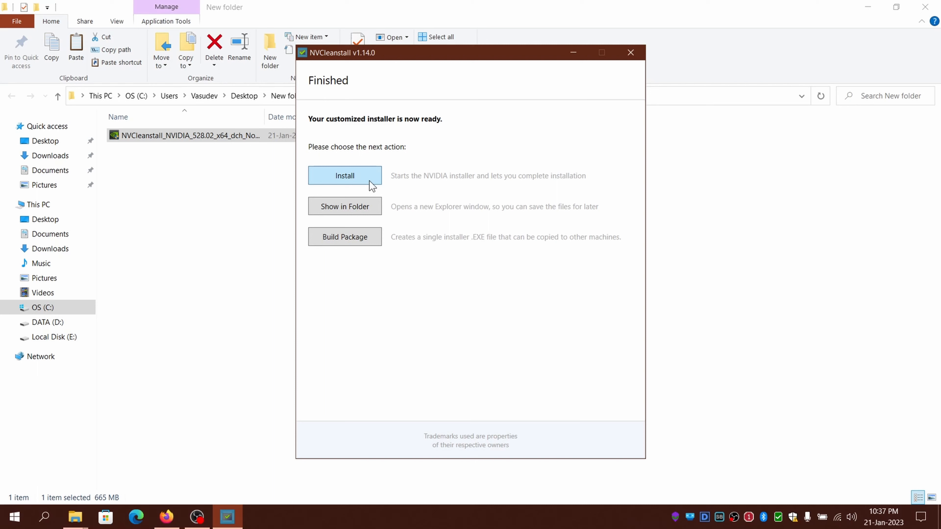
# Step: Start installing the customized NVIDIA driver and return to the NVCleanstall window to watch progress
pyautogui.click(344, 175)
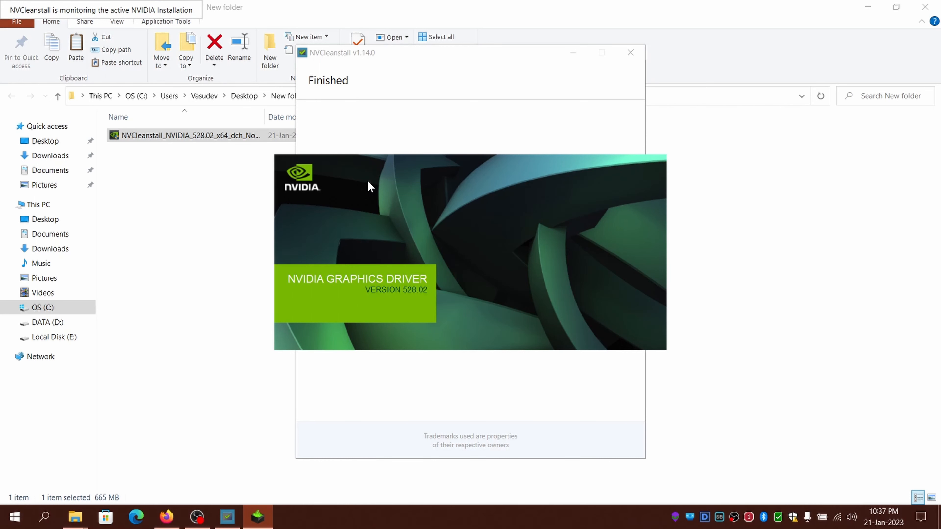
pyautogui.moveTo(343, 474)
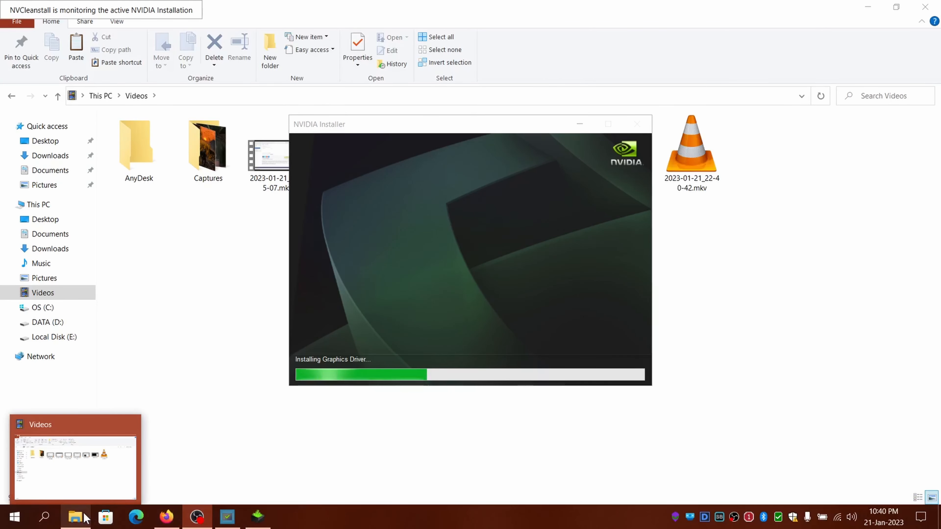
pyautogui.moveTo(227, 516)
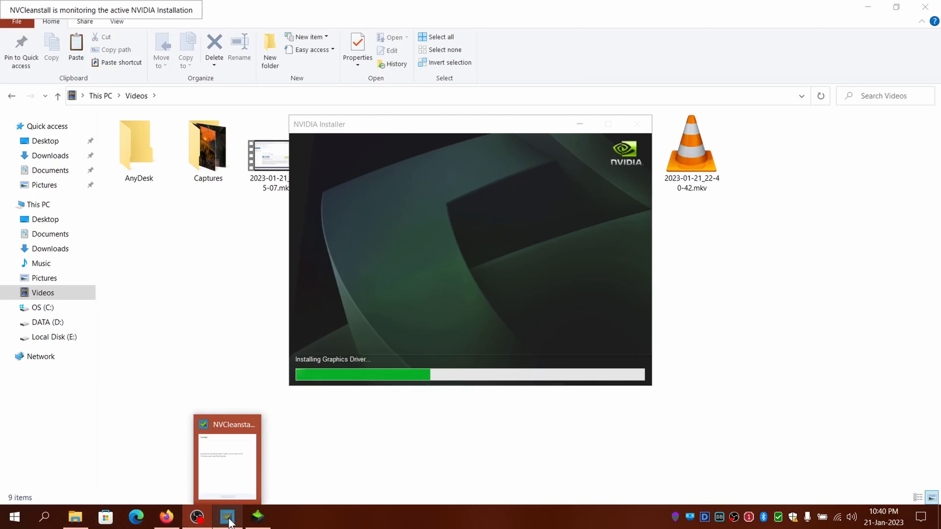
pyautogui.click(165, 517)
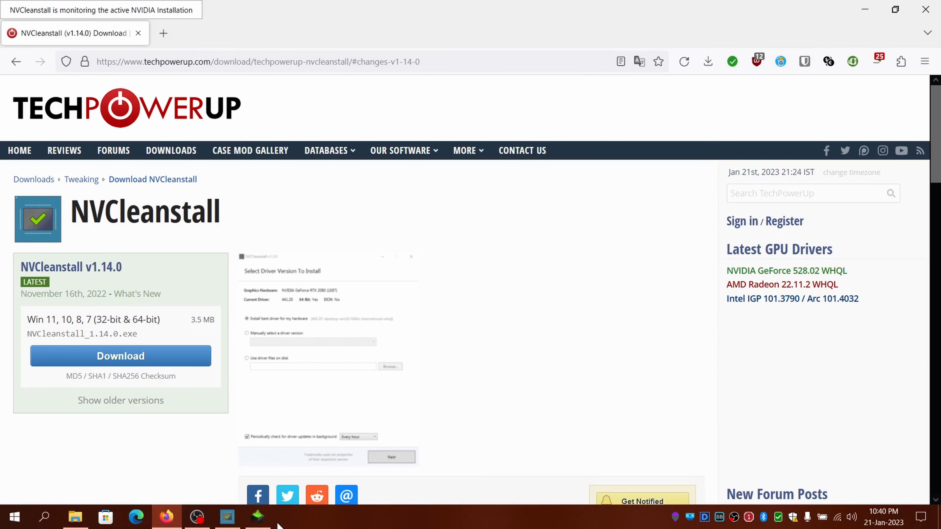